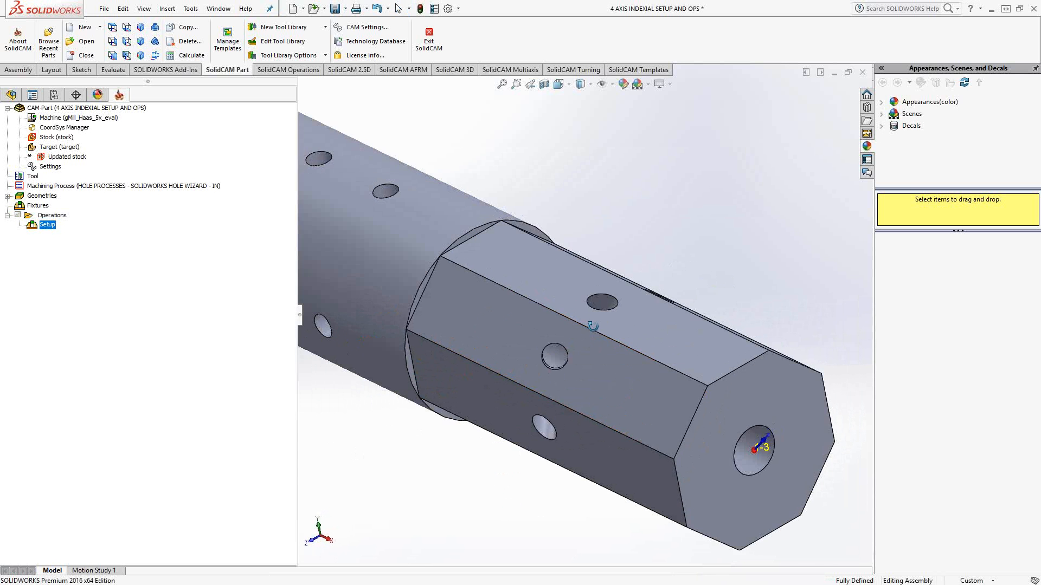
Add a new Drilling operation under the setup on coordinate system MAC 1.
click(579, 83)
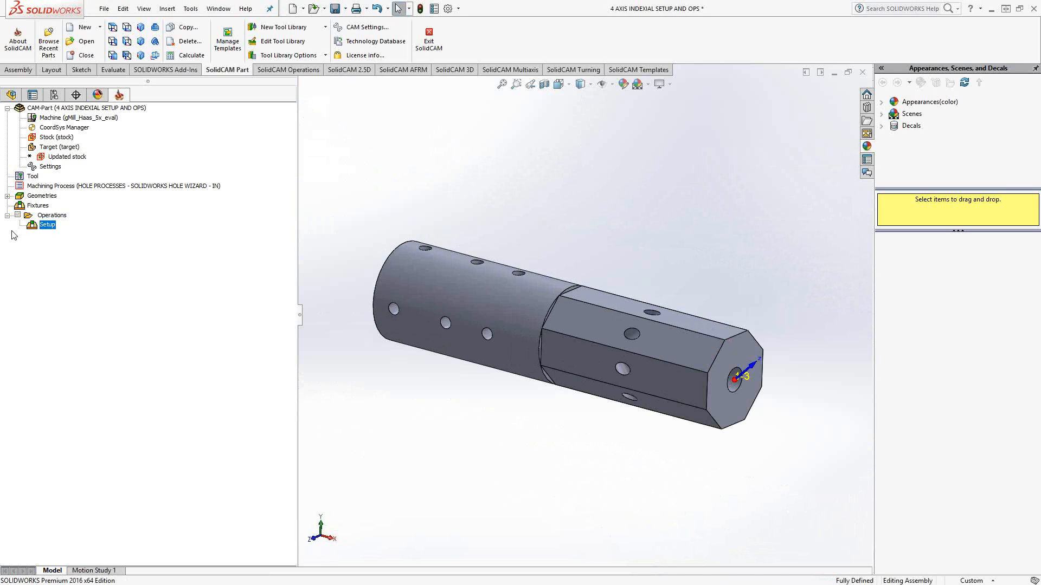
right_click(47, 225)
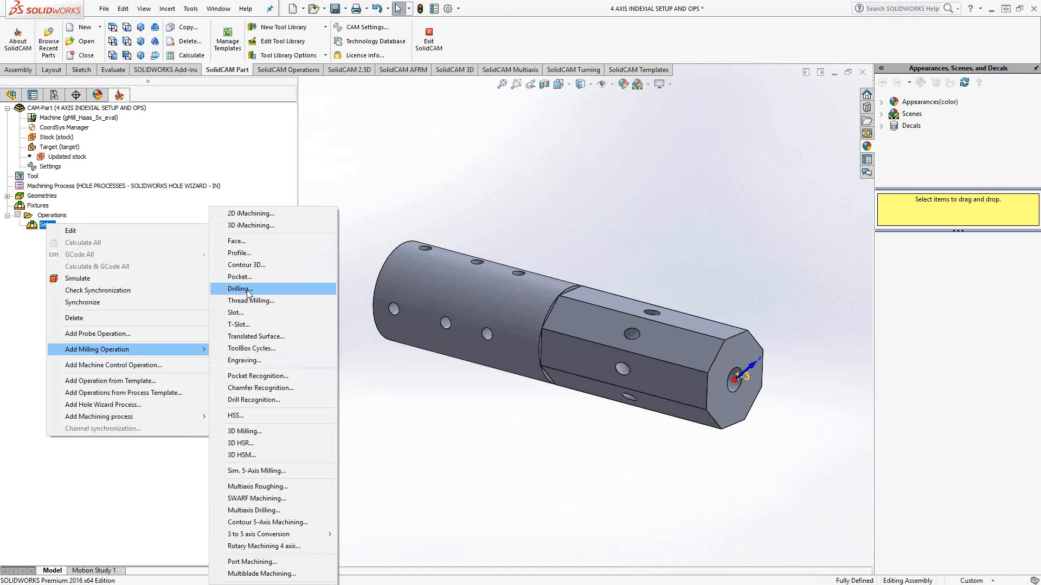
click(240, 288)
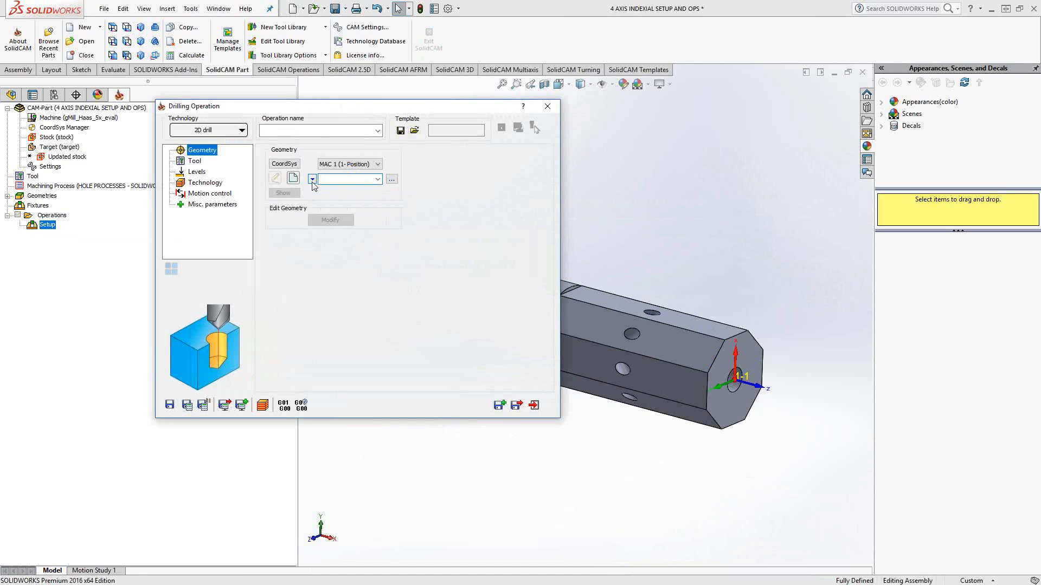
click(313, 178)
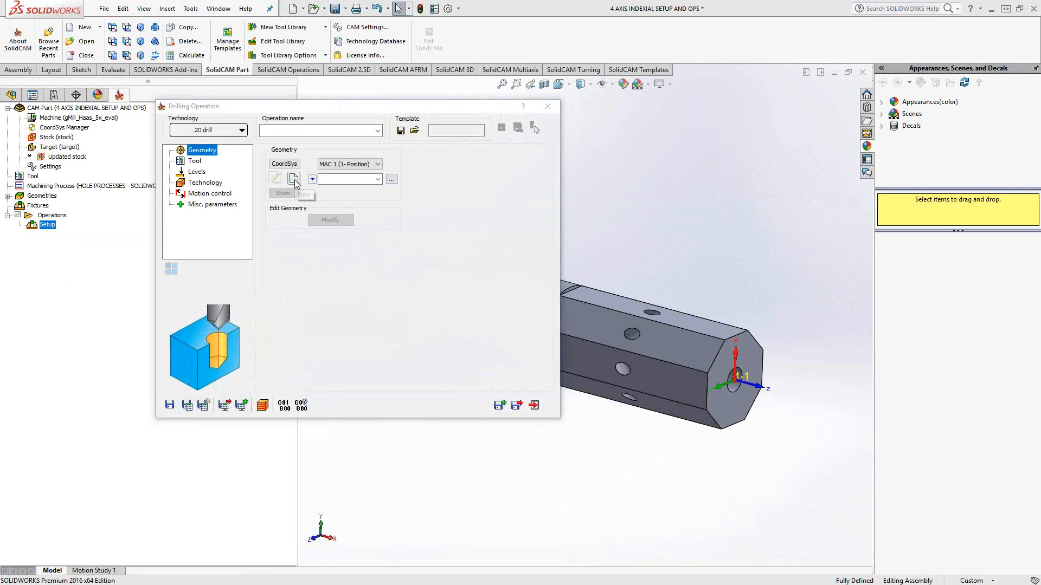
Define drill geometry 'drill' from the round face's holes around Z, naming the operation D_drill.
click(294, 179)
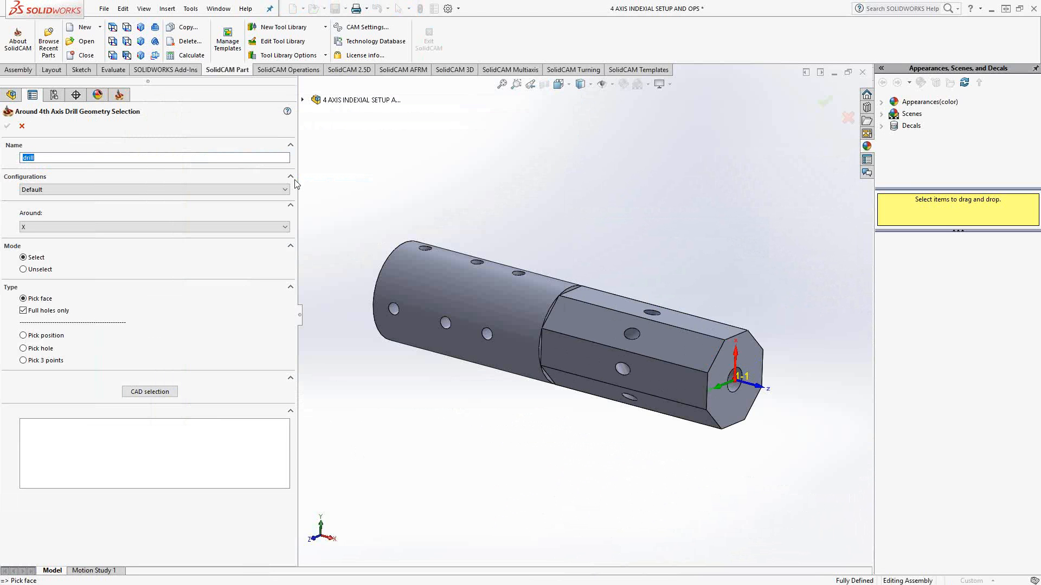
mouse_move(296, 187)
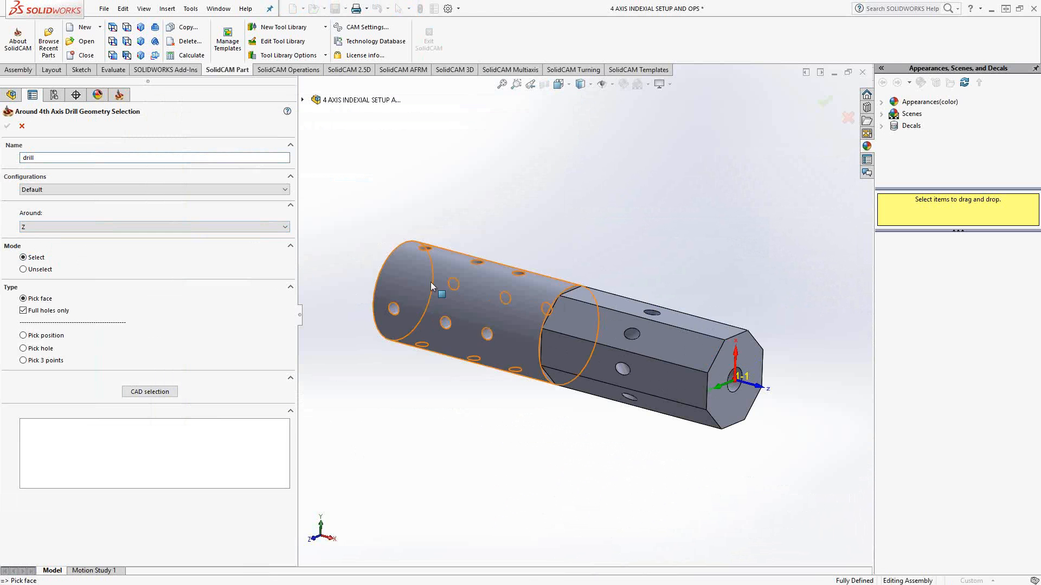
click(441, 295)
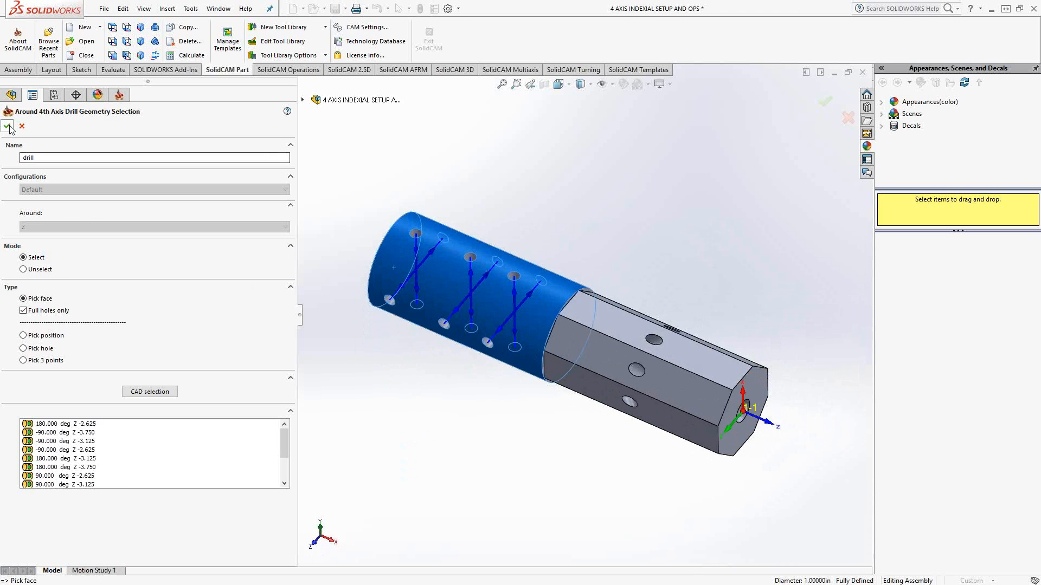
click(8, 127)
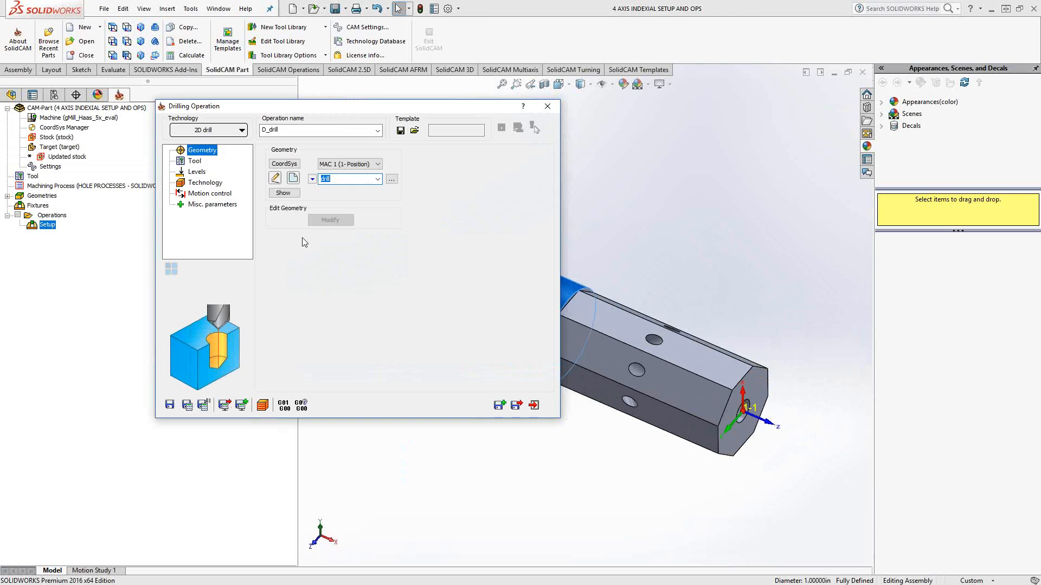
Assign the 1/8 drill to D_drill and pick the drill depth from a hole bottom on the model.
click(195, 161)
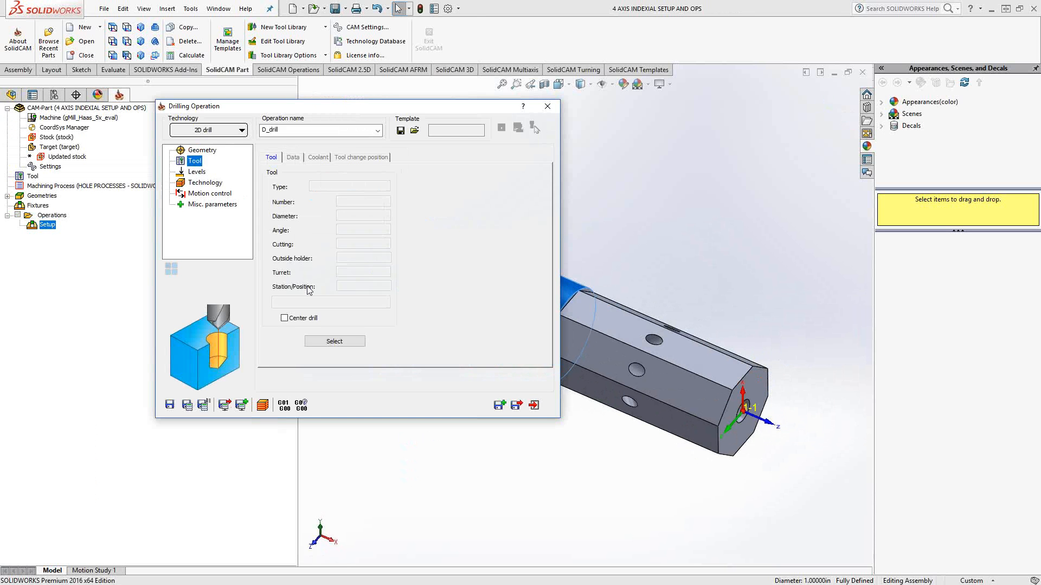
click(334, 341)
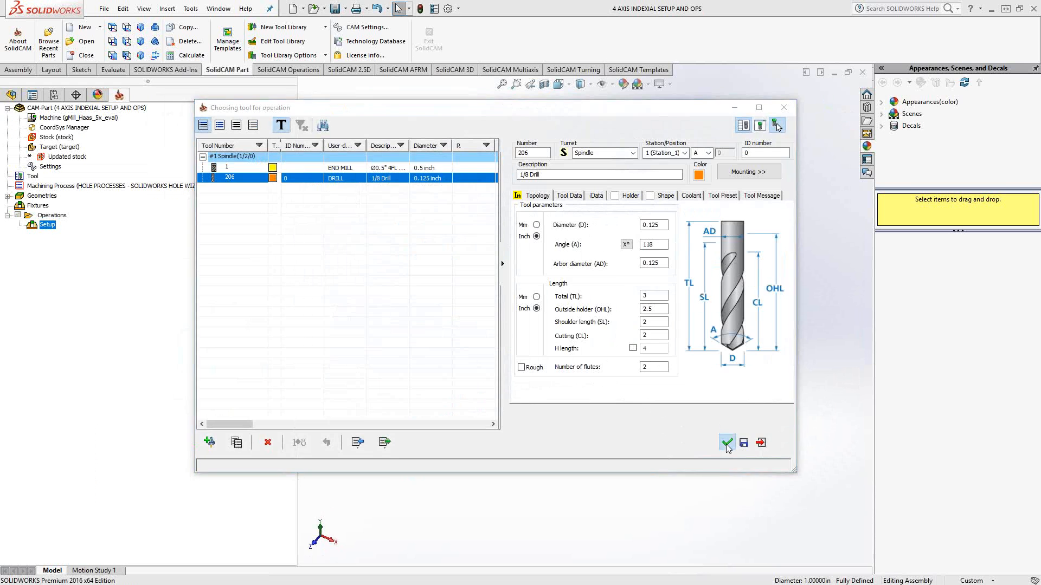
click(726, 442)
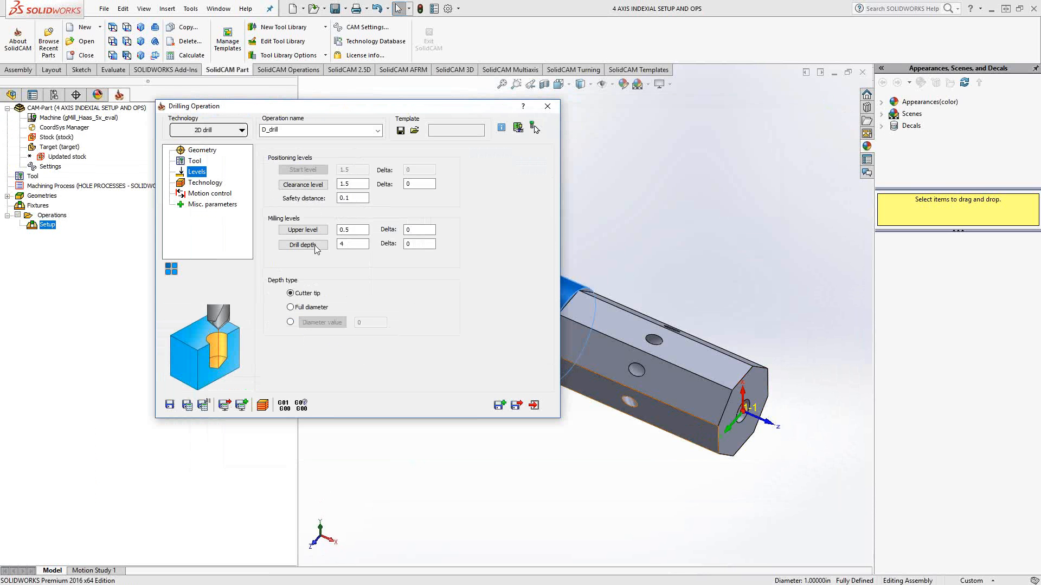
click(303, 245)
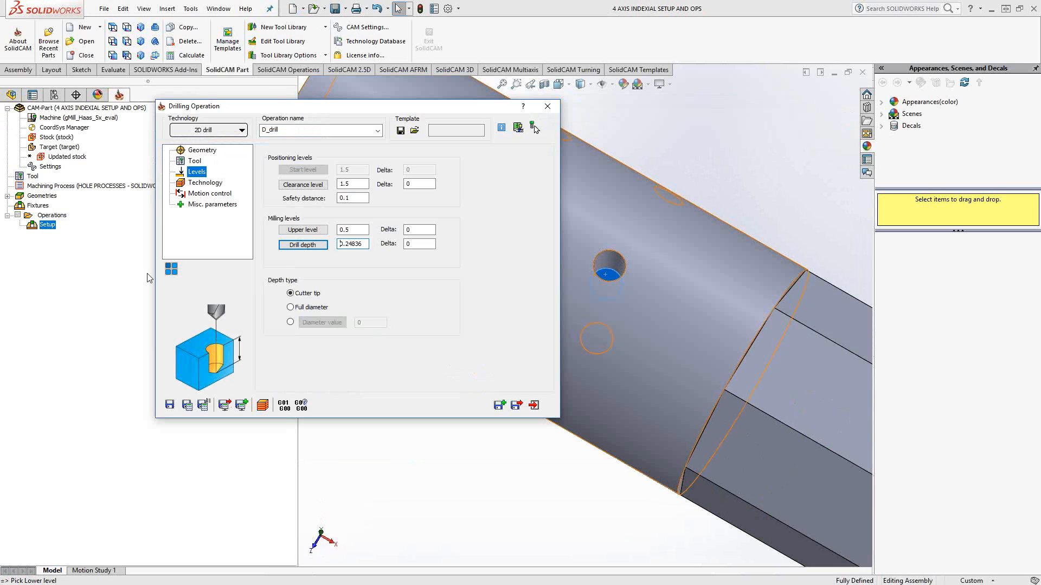
click(206, 182)
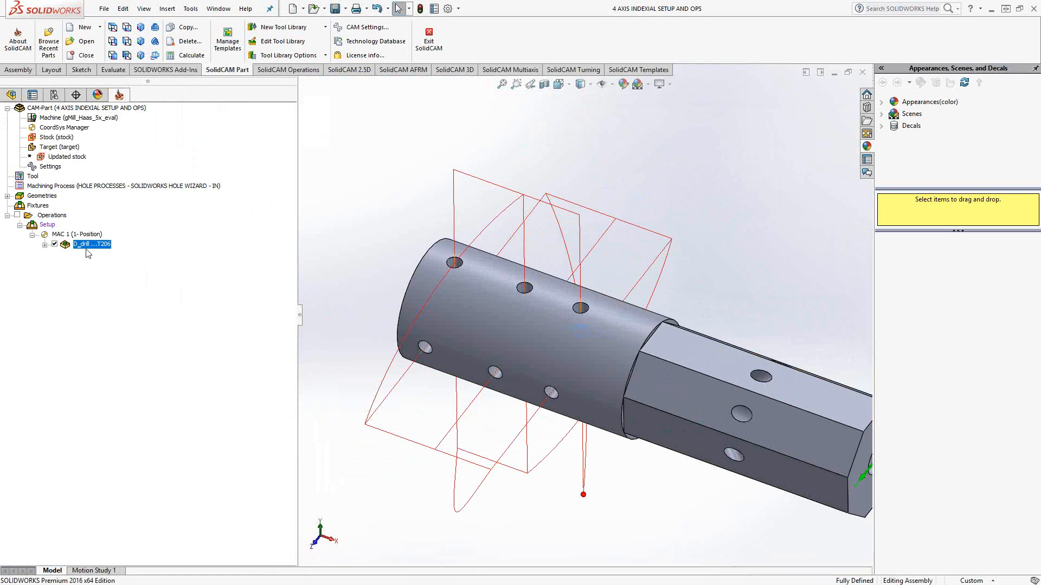
Reopen D_drill to review its Geometry and Technology pages, then hide its toolpath.
double_click(91, 244)
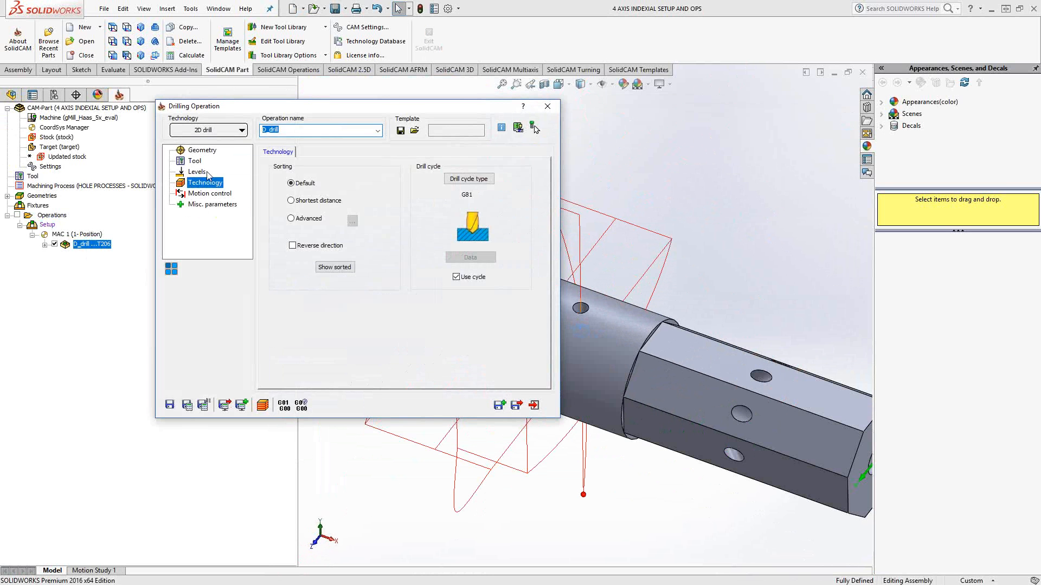
click(203, 149)
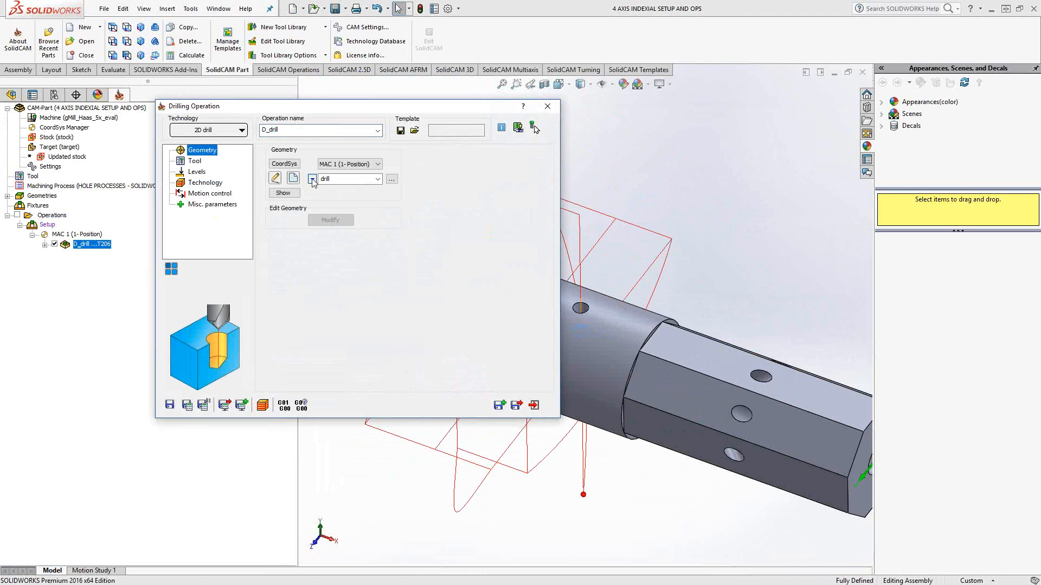
click(196, 172)
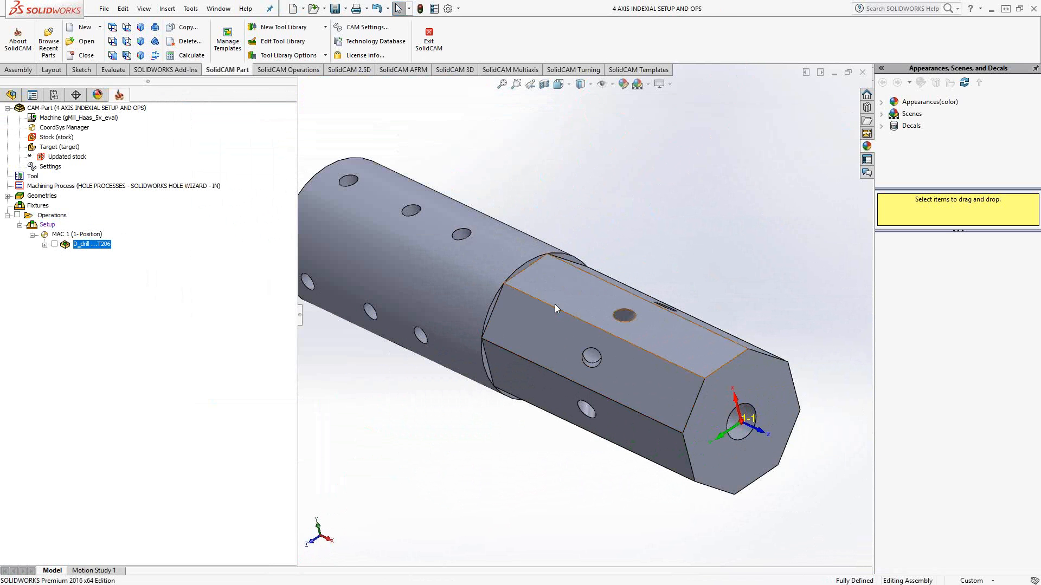
Add a Multiaxis Drilling operation and start new 5X drill geometry 'drill_5x' from the target model.
right_click(91, 243)
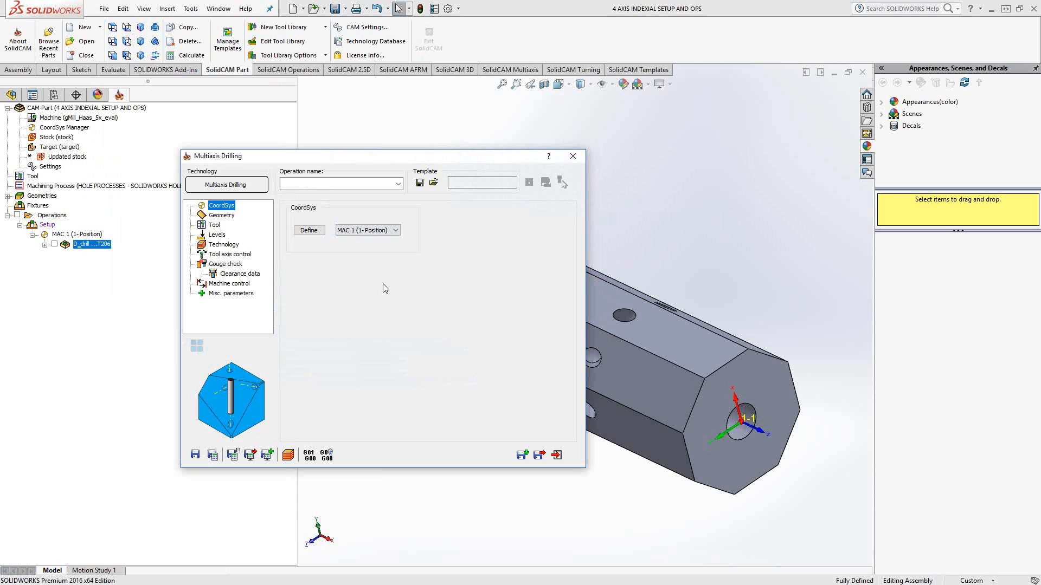
click(221, 215)
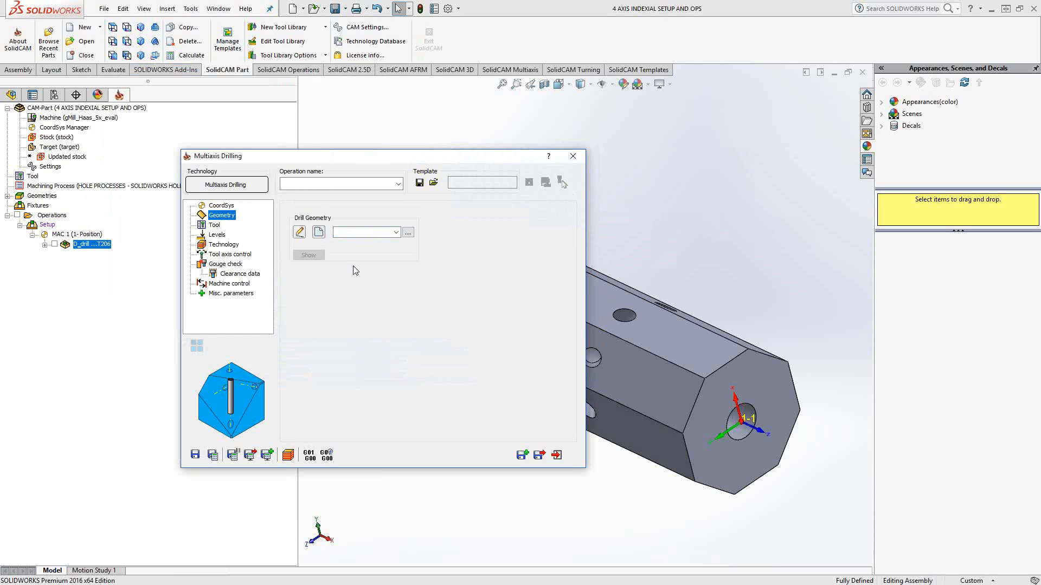
mouse_move(319, 232)
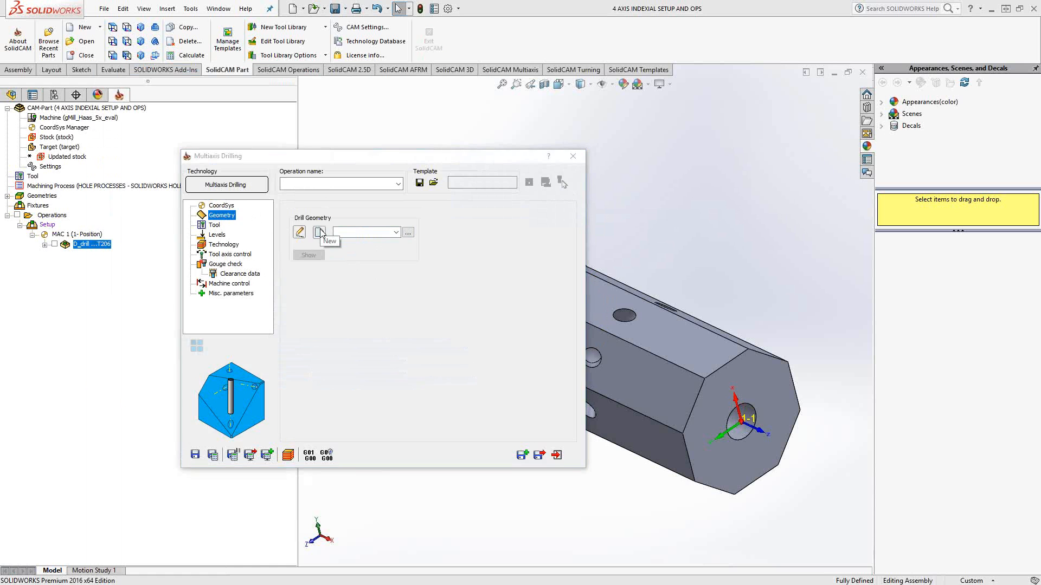
click(319, 232)
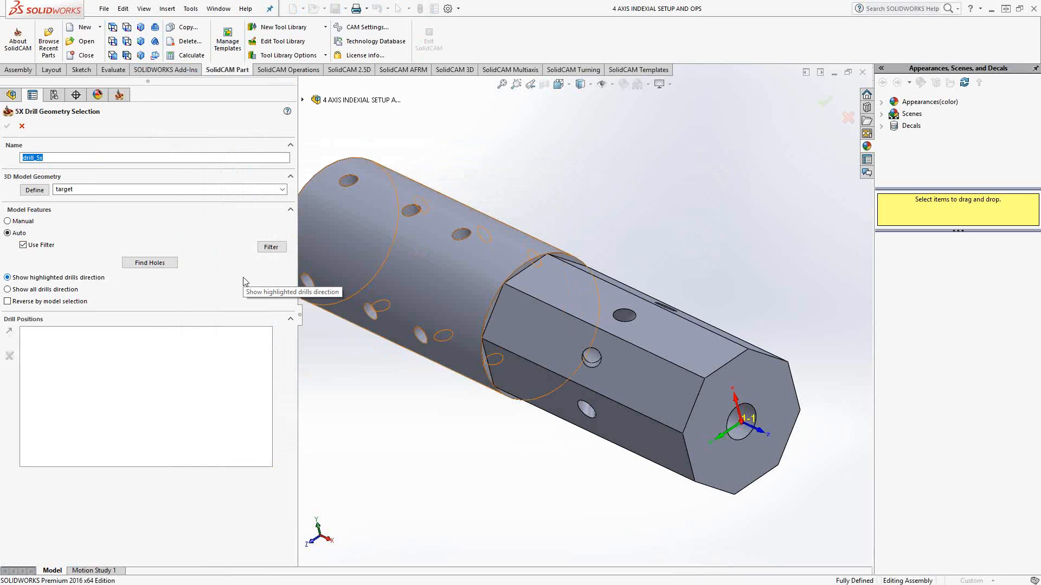
Auto-detect the holes, then delete Shape1 and Shape2 so only Shape3's eight angled holes remain.
click(150, 262)
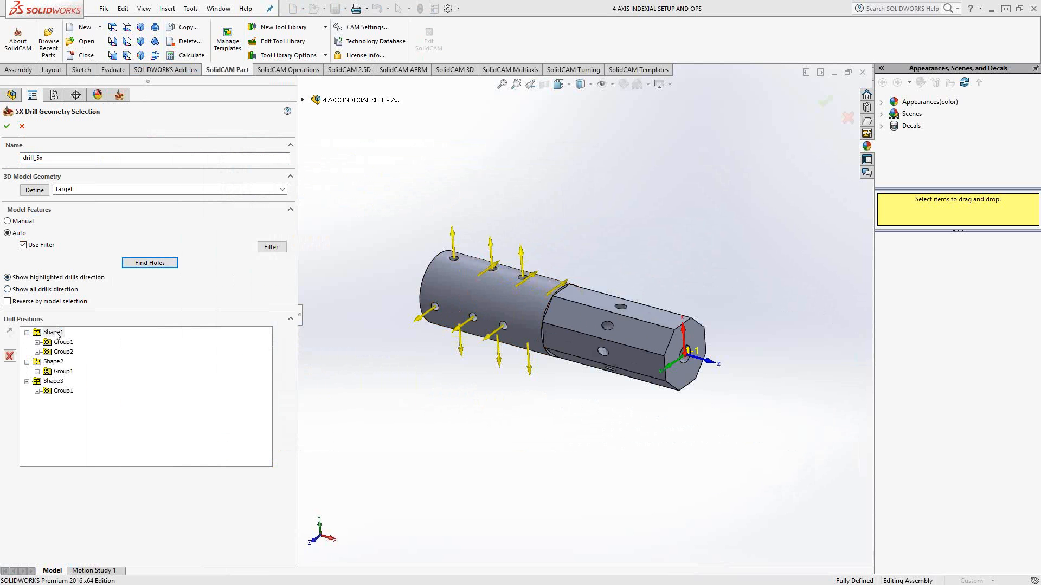
mouse_move(54, 365)
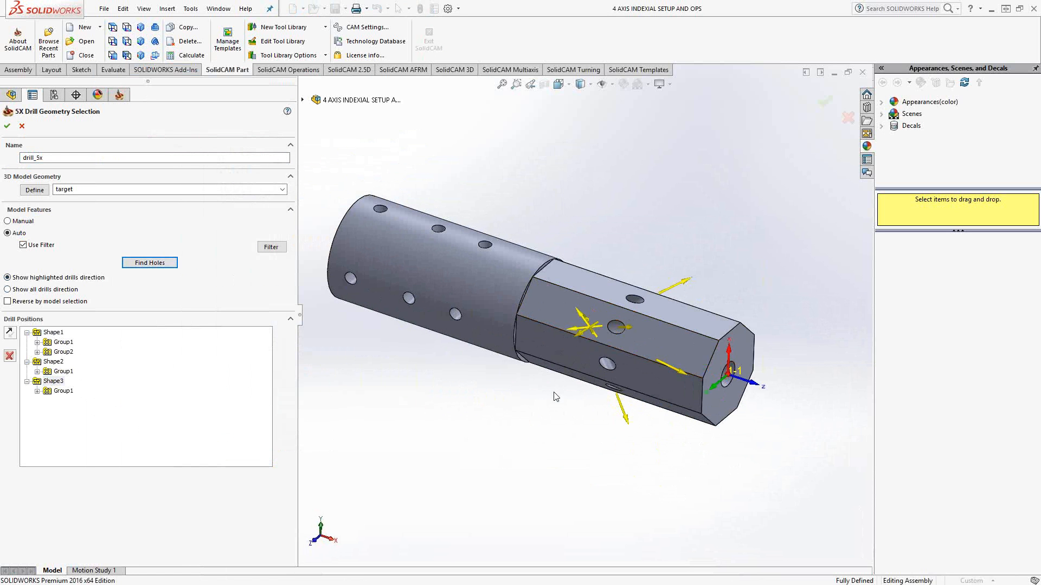
mouse_move(485, 490)
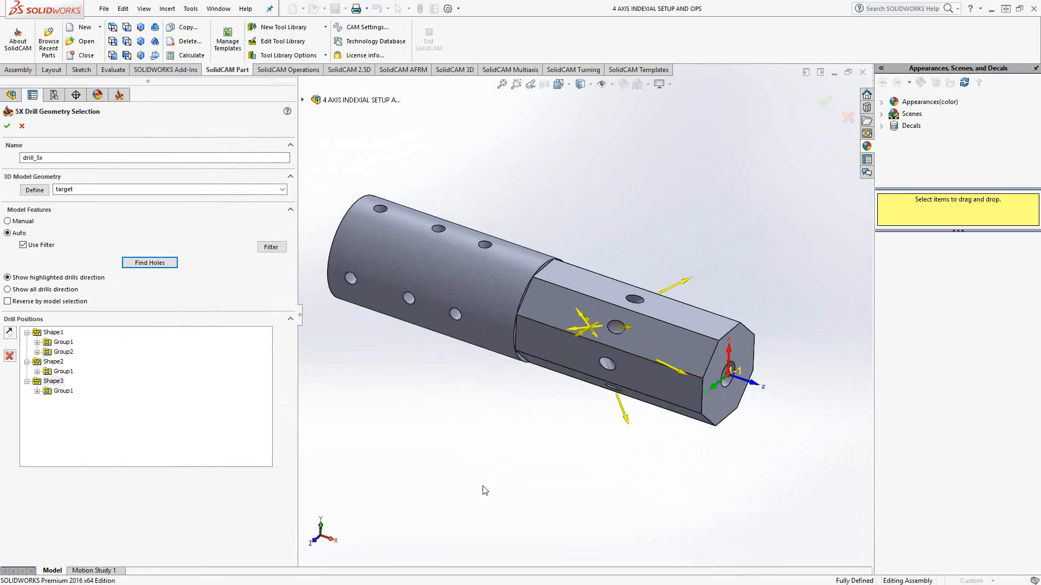
mouse_move(443, 478)
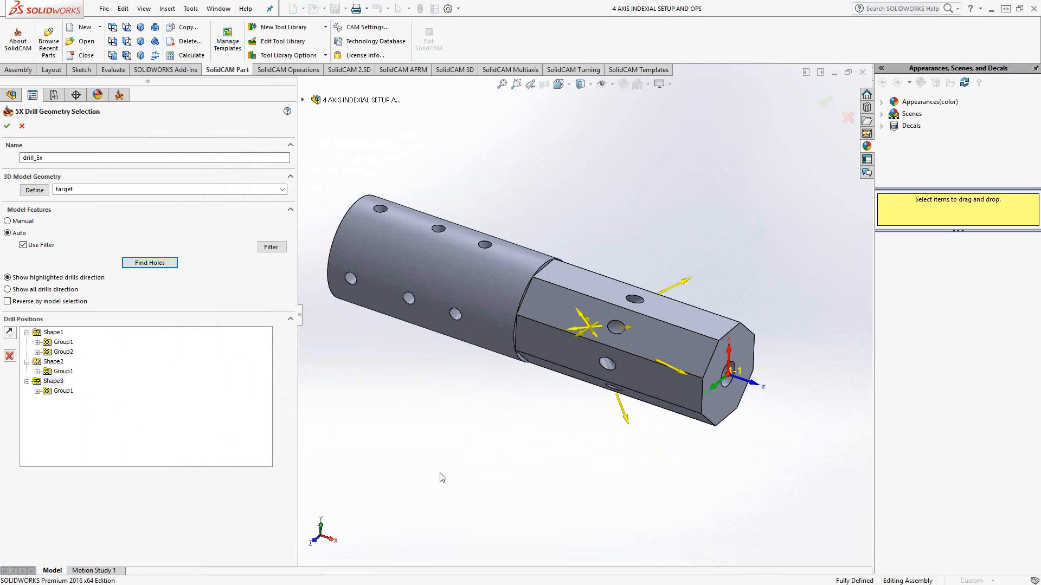
mouse_move(316, 412)
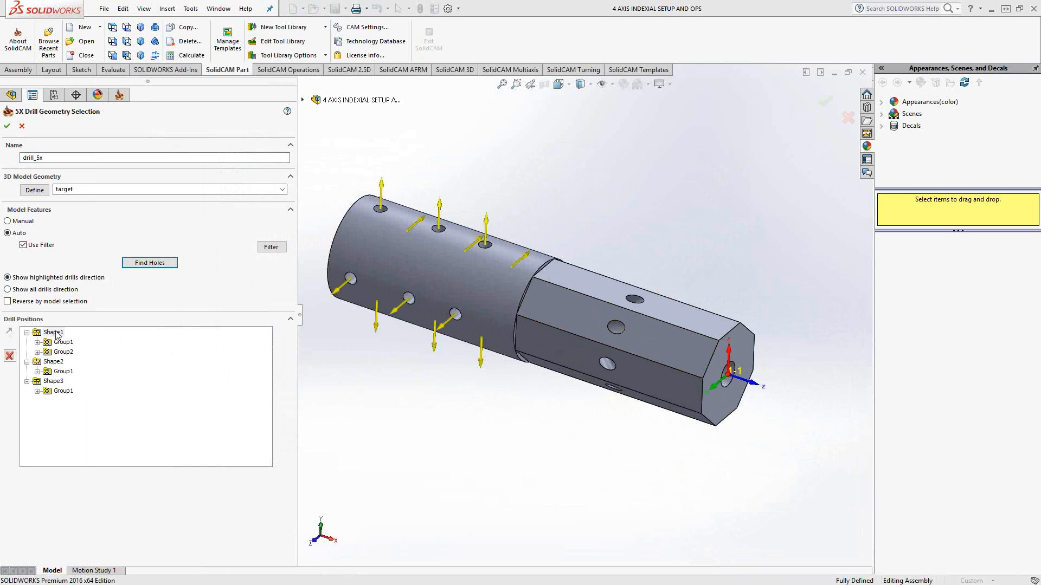
right_click(52, 332)
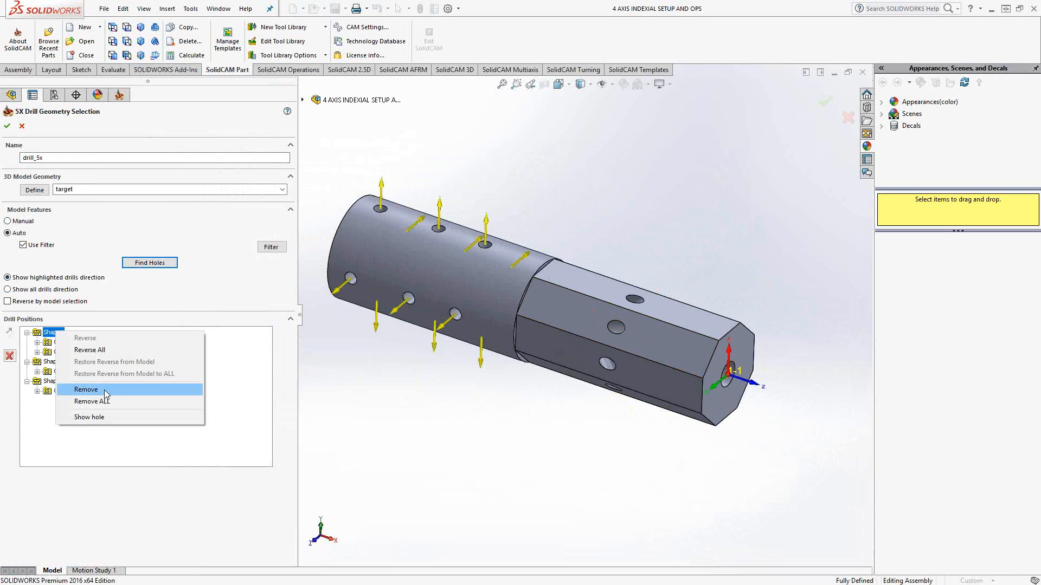
click(86, 389)
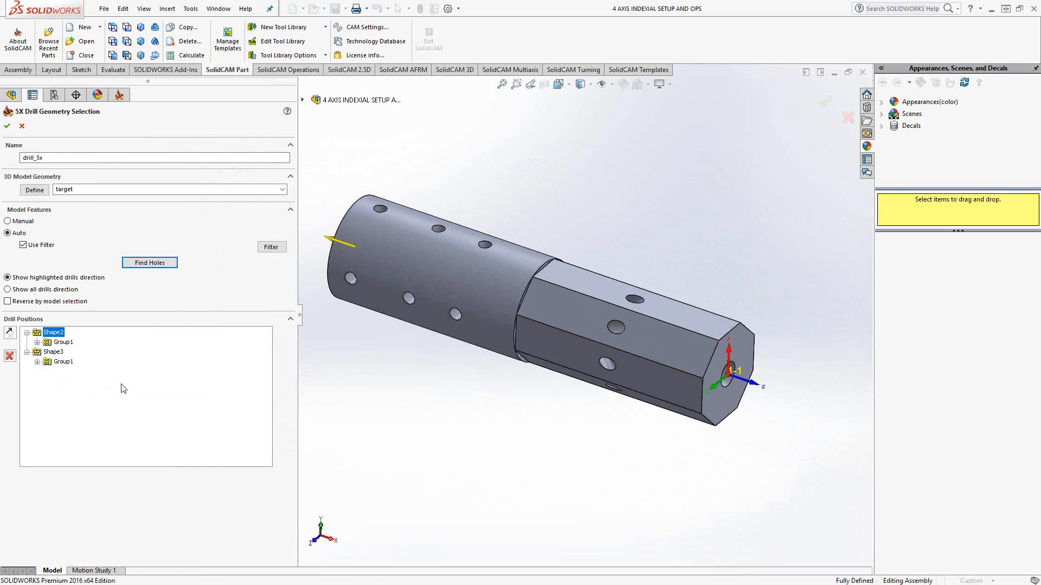
mouse_move(129, 383)
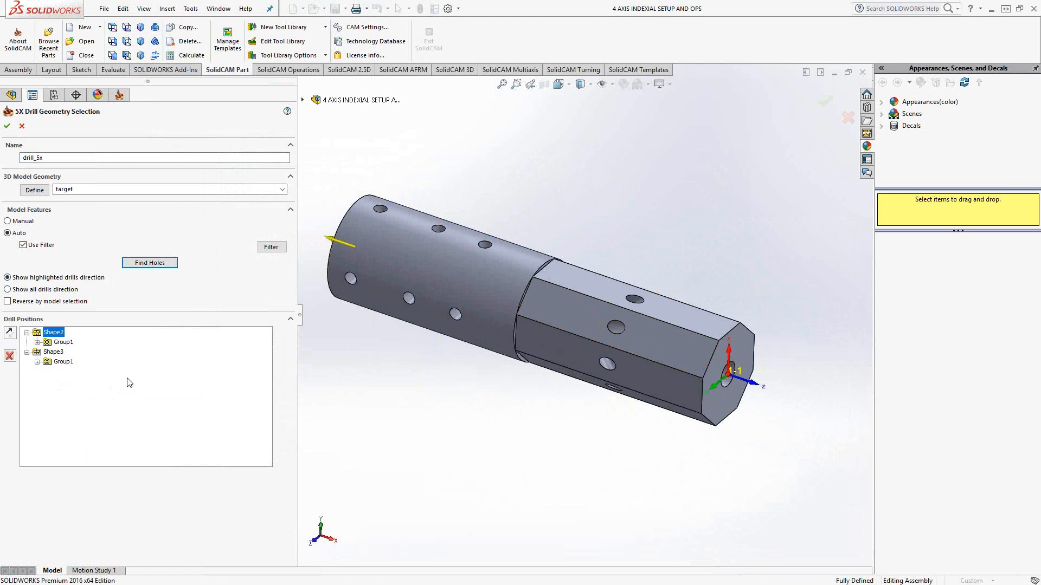
right_click(53, 332)
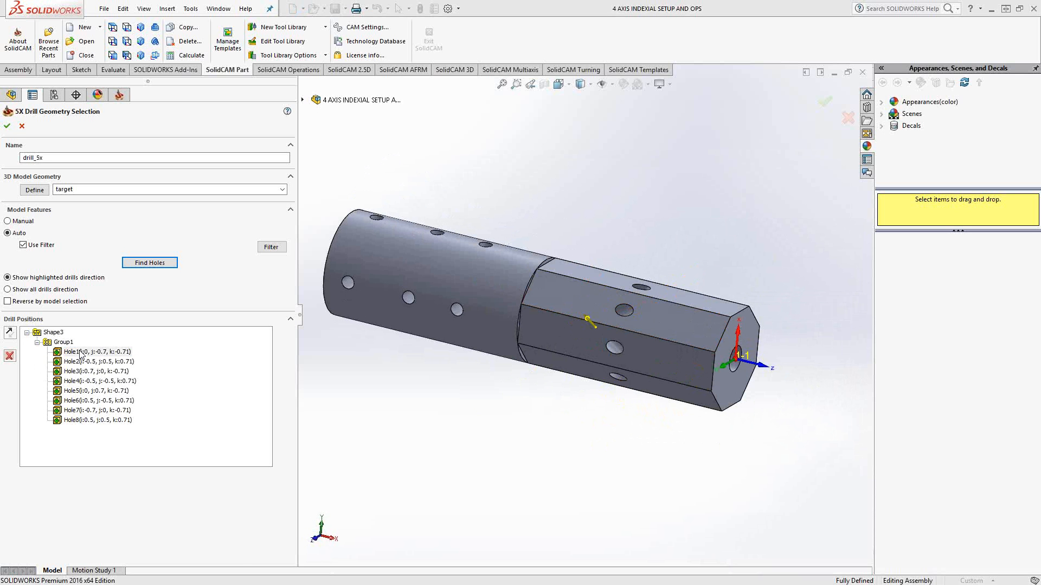
Preview the drilling directions of Shape3's holes and accept the eight angled holes as drill_5x geometry.
click(93, 352)
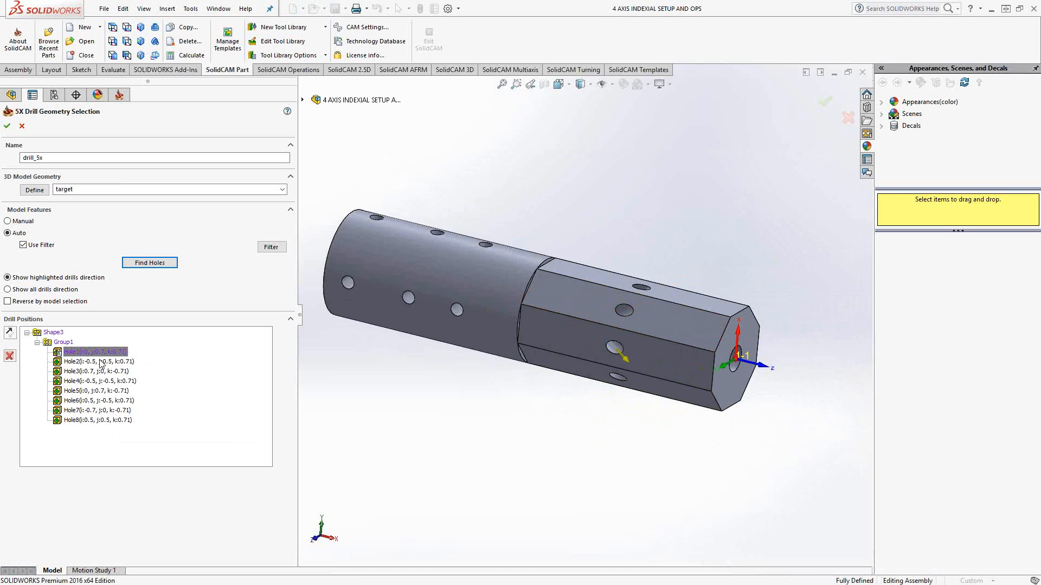
click(97, 361)
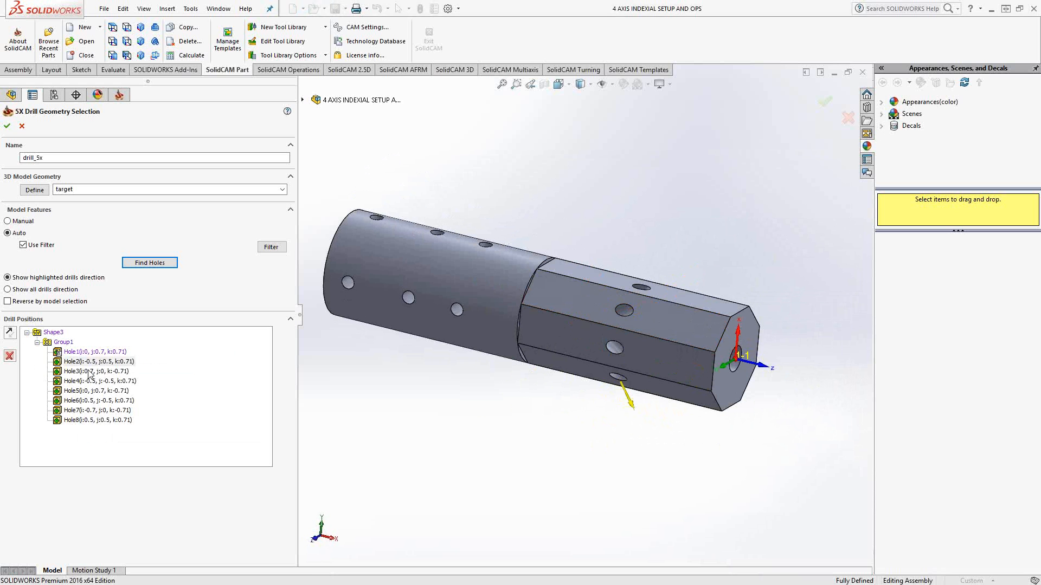
right_click(97, 371)
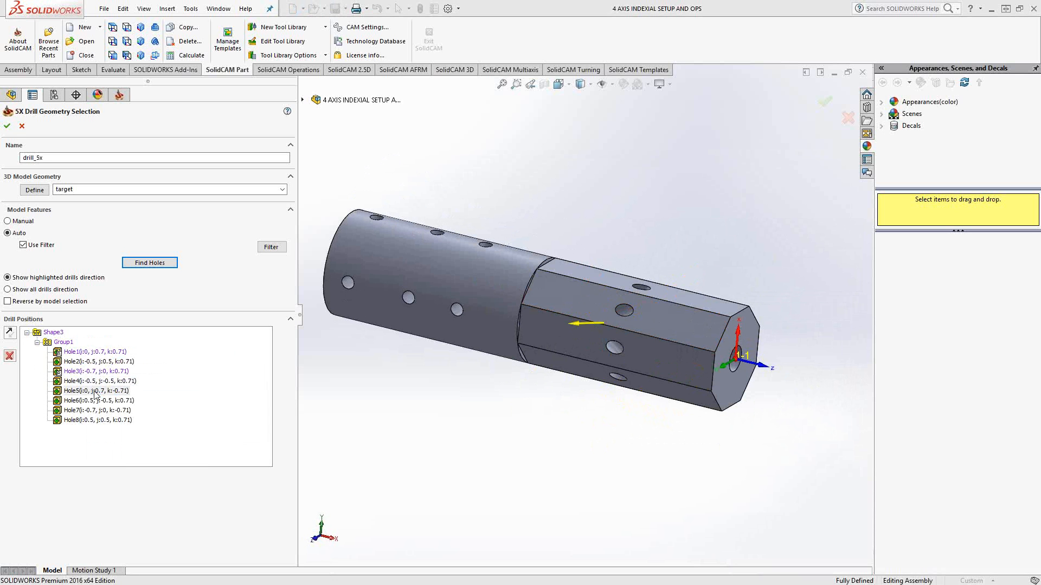
click(95, 390)
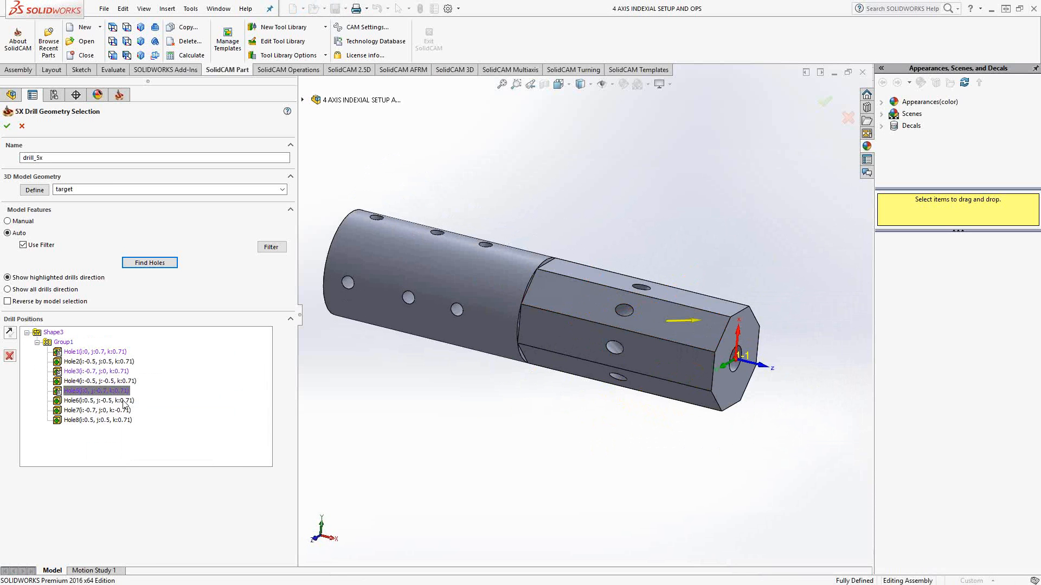
click(96, 410)
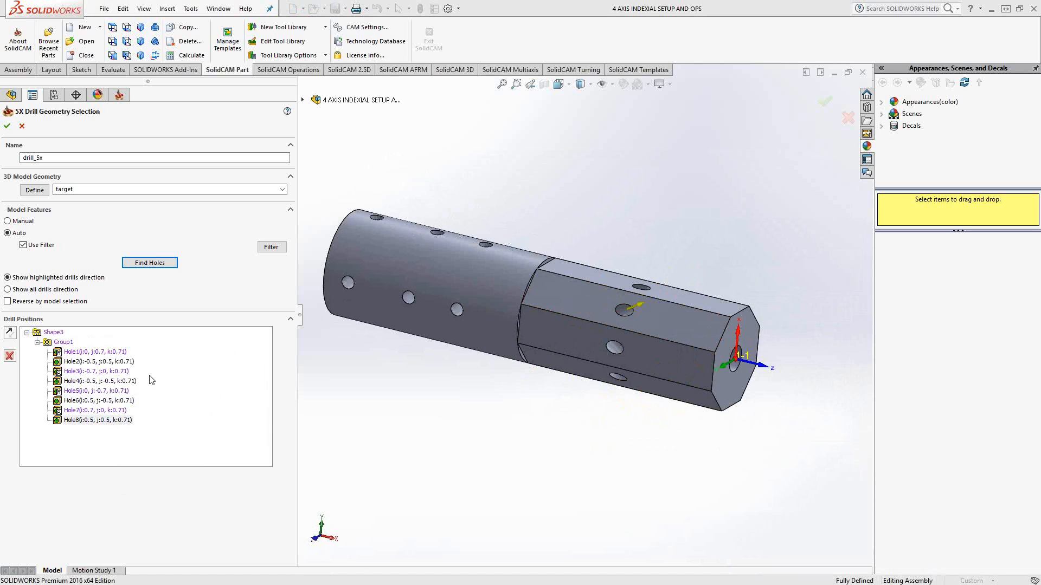
click(8, 125)
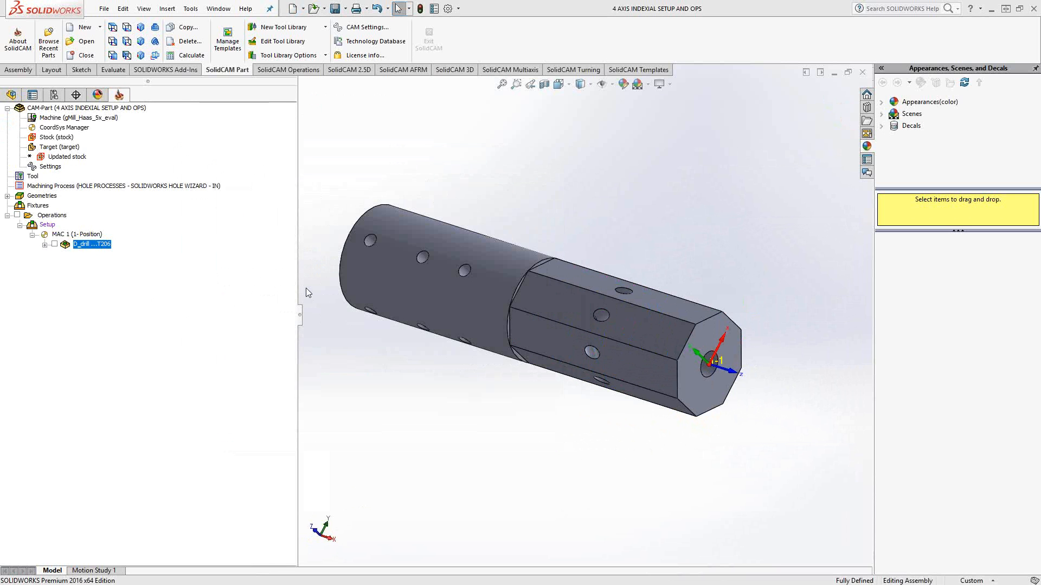
Assign tool 206, the 1/8 drill, to the 5X_Drill_drill_5x operation.
double_click(91, 244)
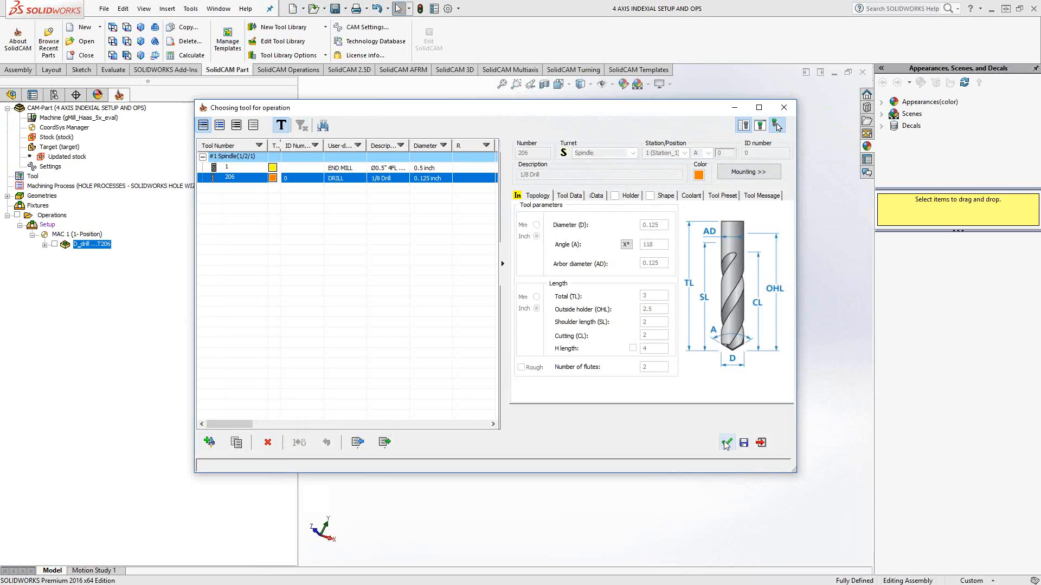
click(726, 442)
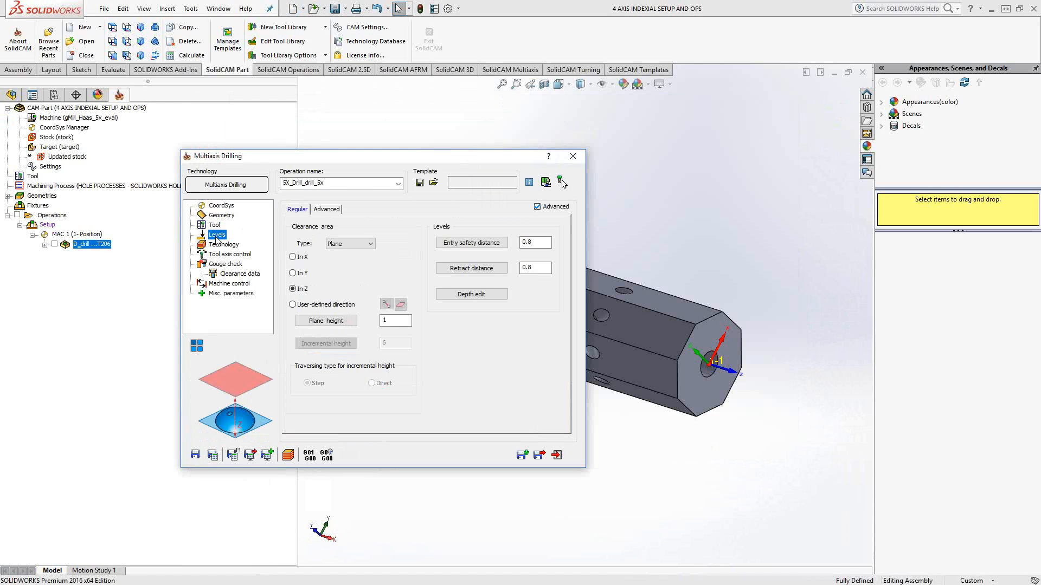
mouse_move(351, 257)
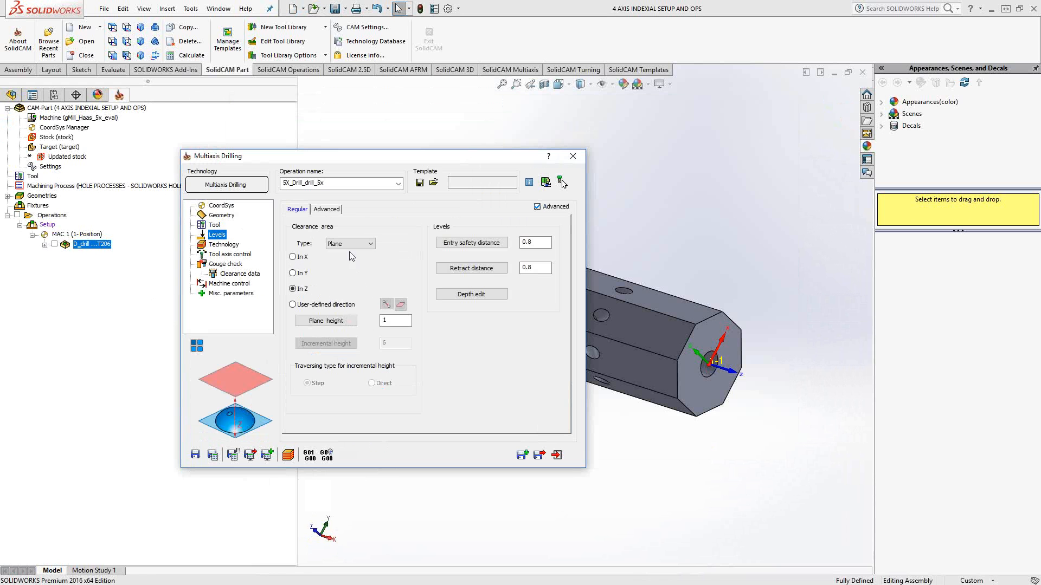
Set the clearance area to a cylinder of radius 5 and choose the G81 drilling cycle.
click(350, 243)
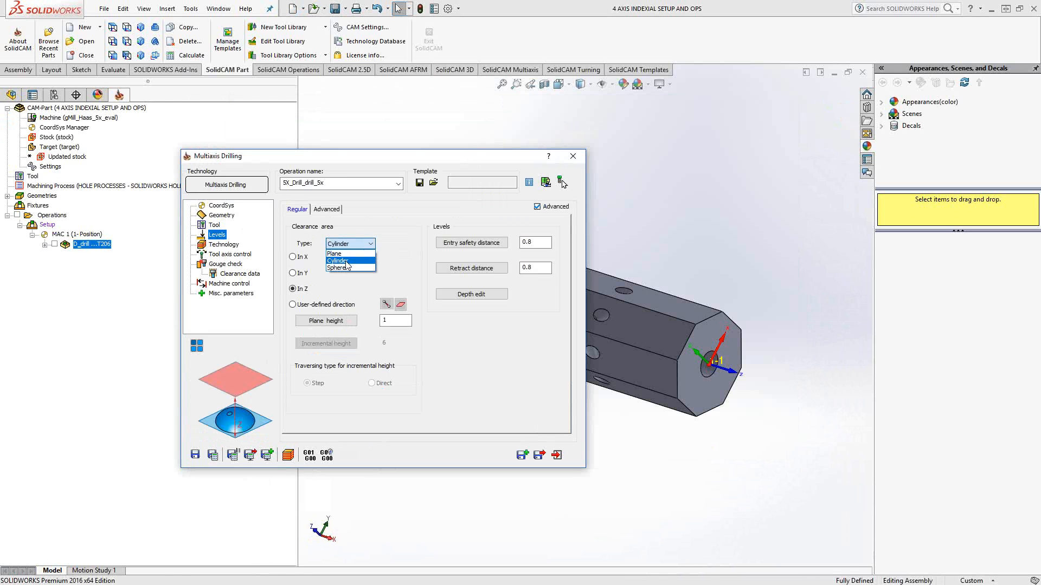
click(339, 260)
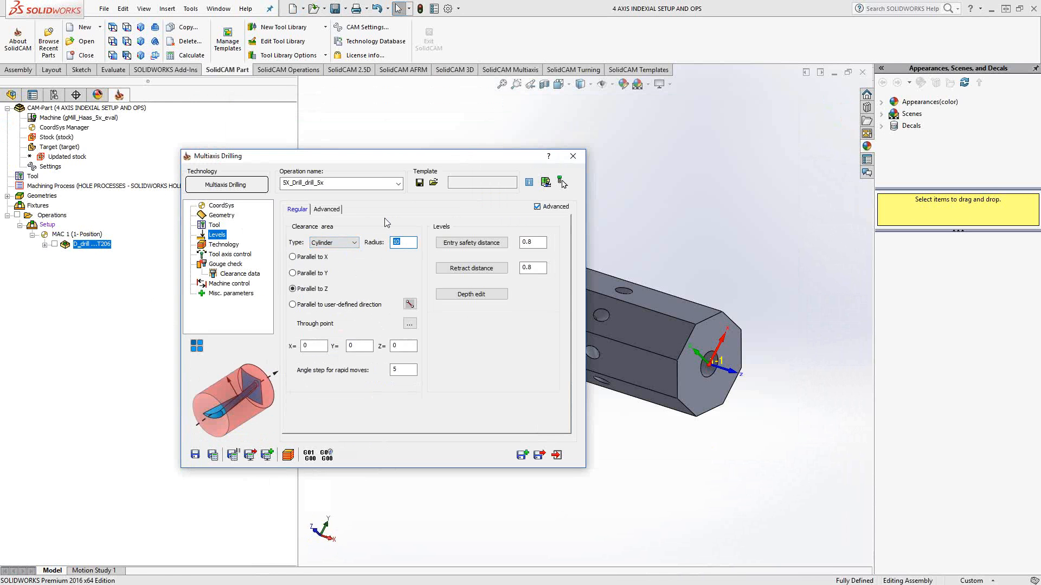
text(5)
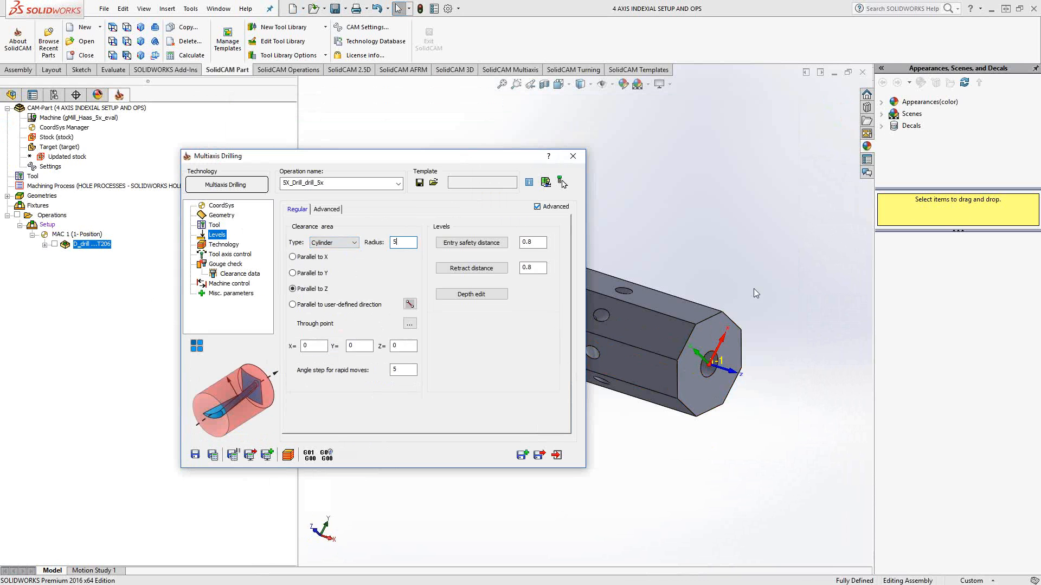
click(223, 244)
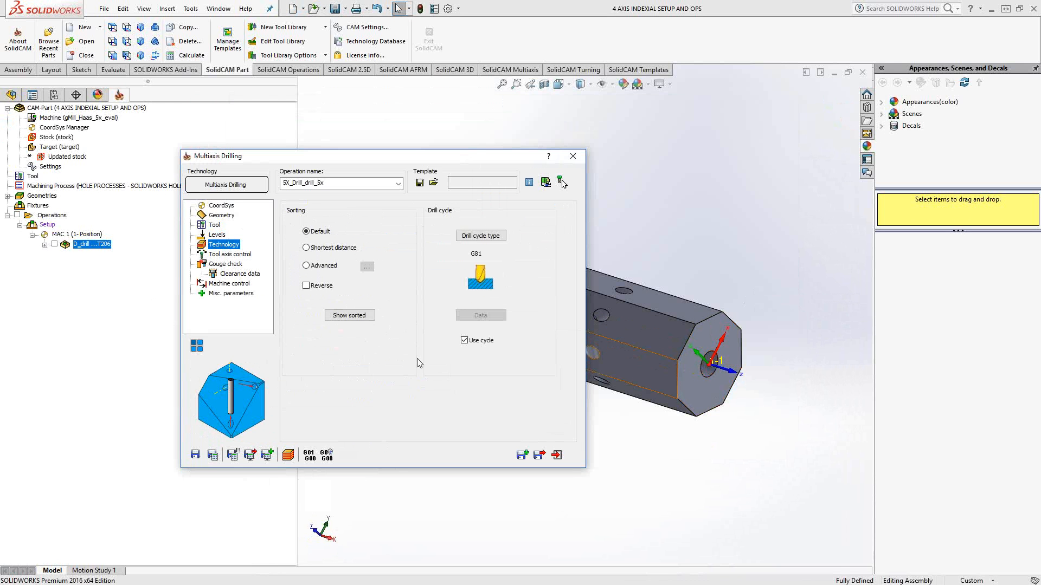
click(480, 236)
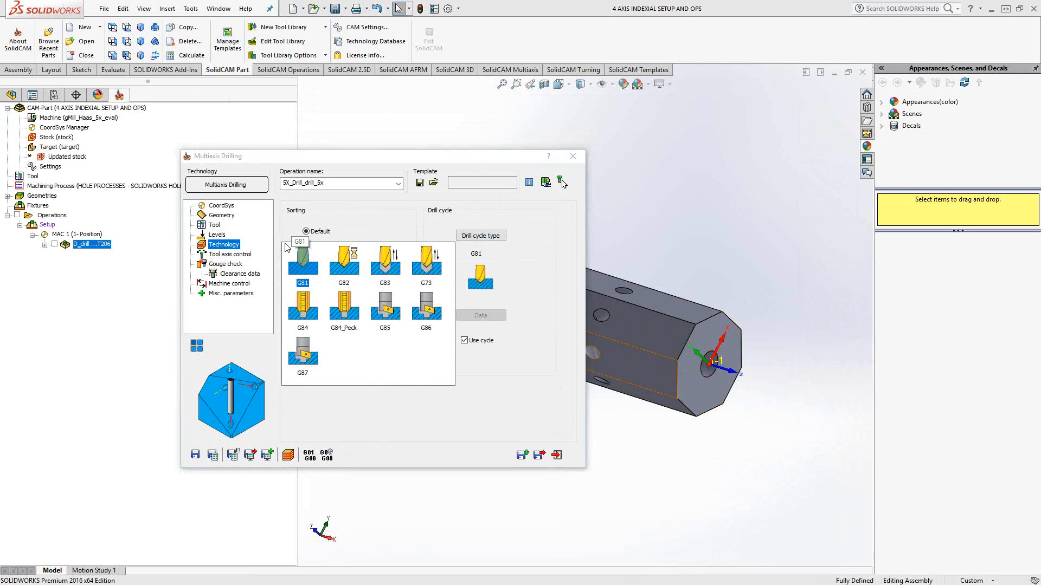
click(480, 235)
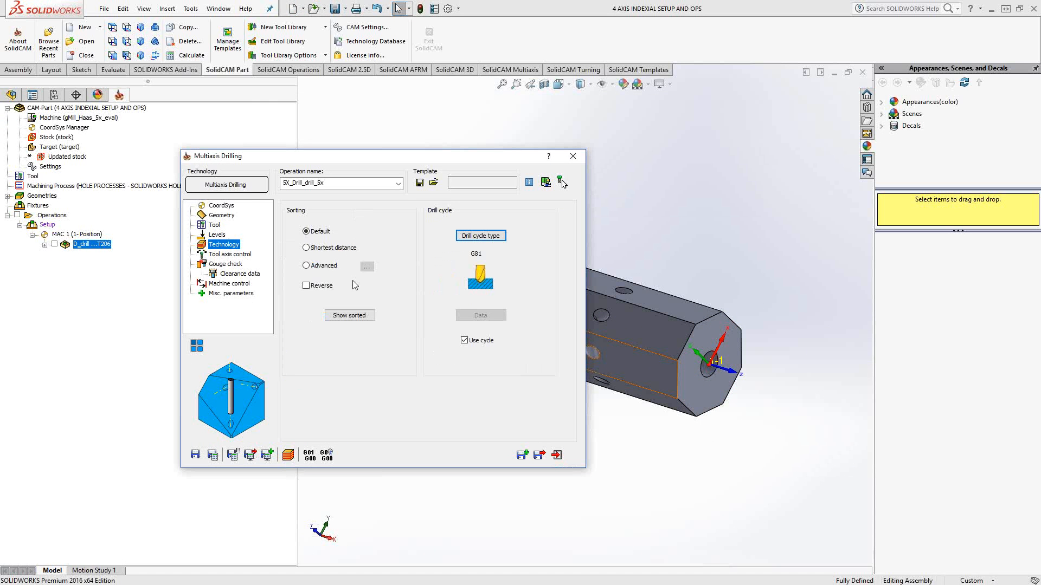
click(230, 254)
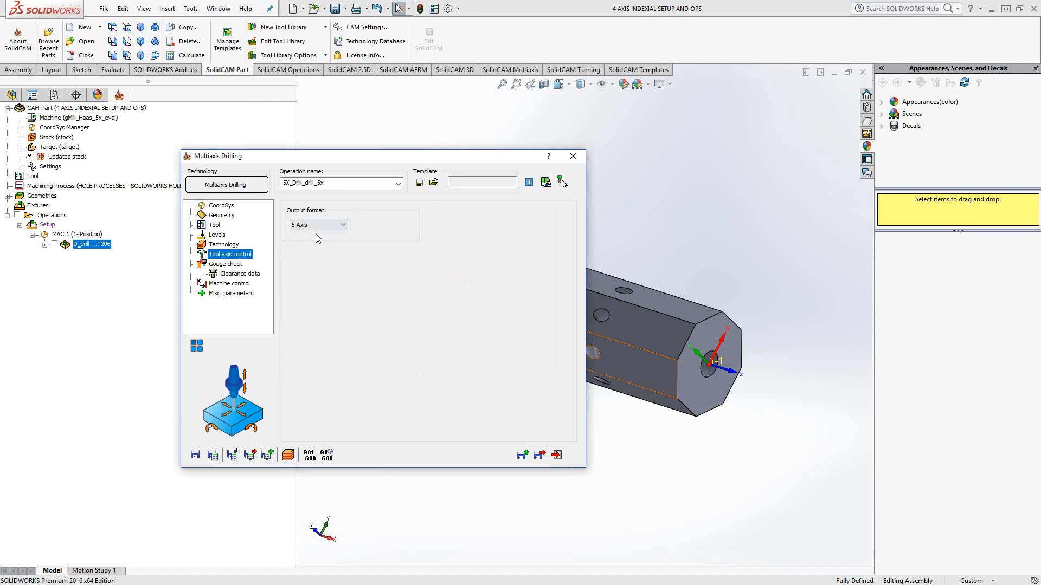
Keep the output format as 5 Axis on Tool axis control and move to Gouge check.
click(318, 224)
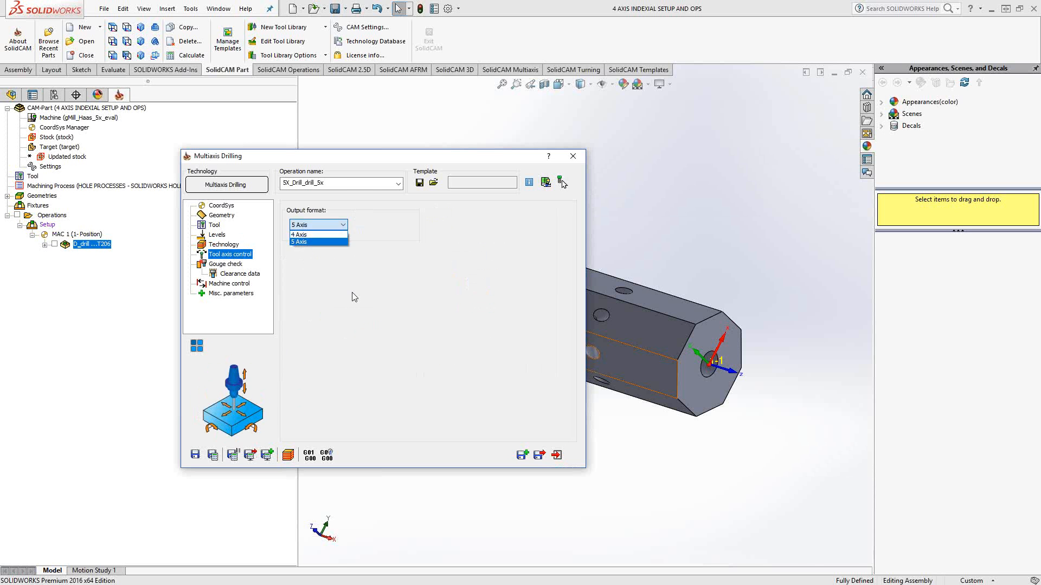
click(317, 242)
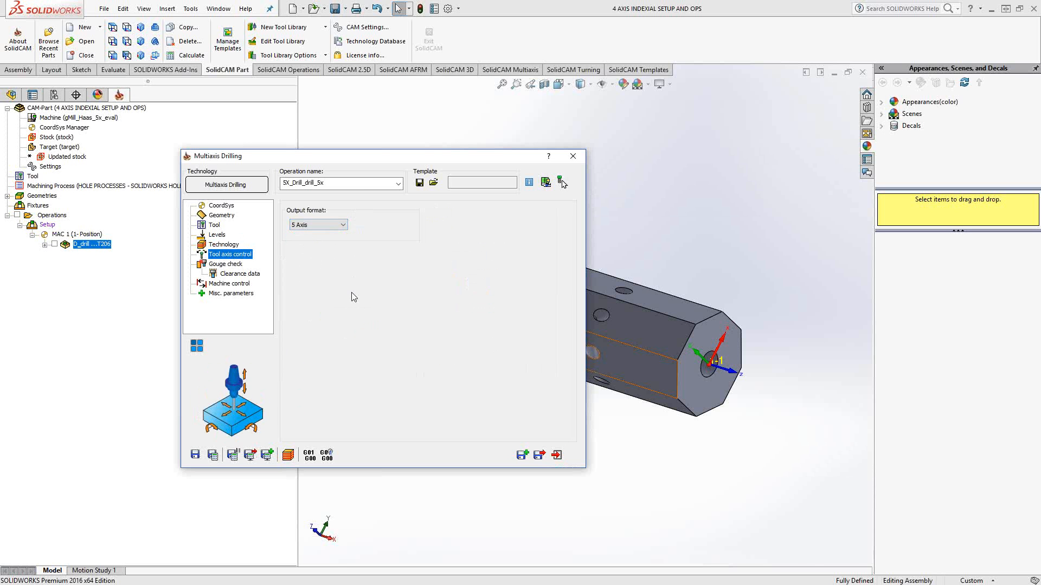
click(225, 264)
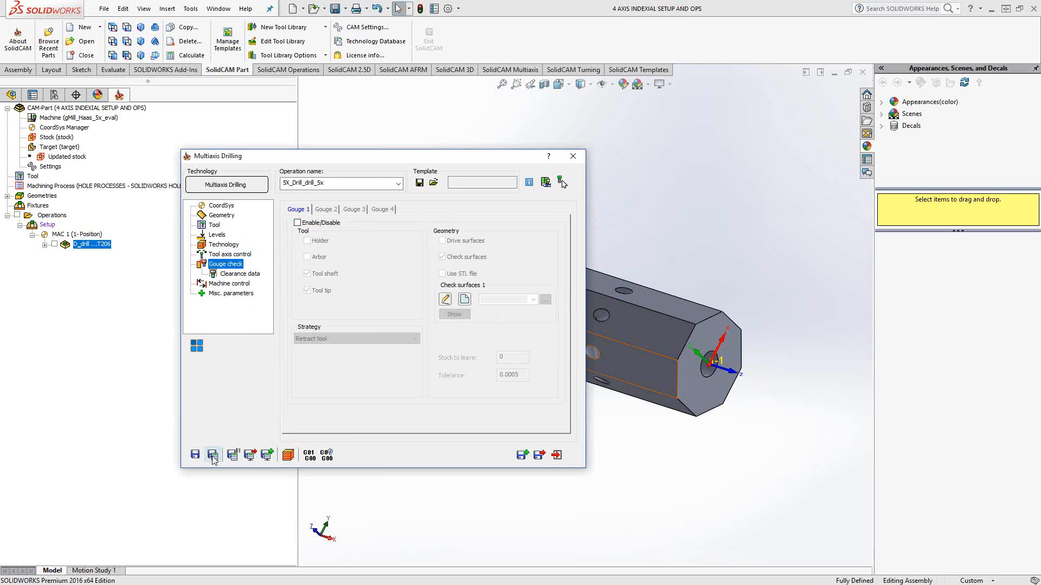
Save and calculate the 5X_Drill_drill_5x toolpath and close the Multiaxis Drilling dialog.
click(212, 455)
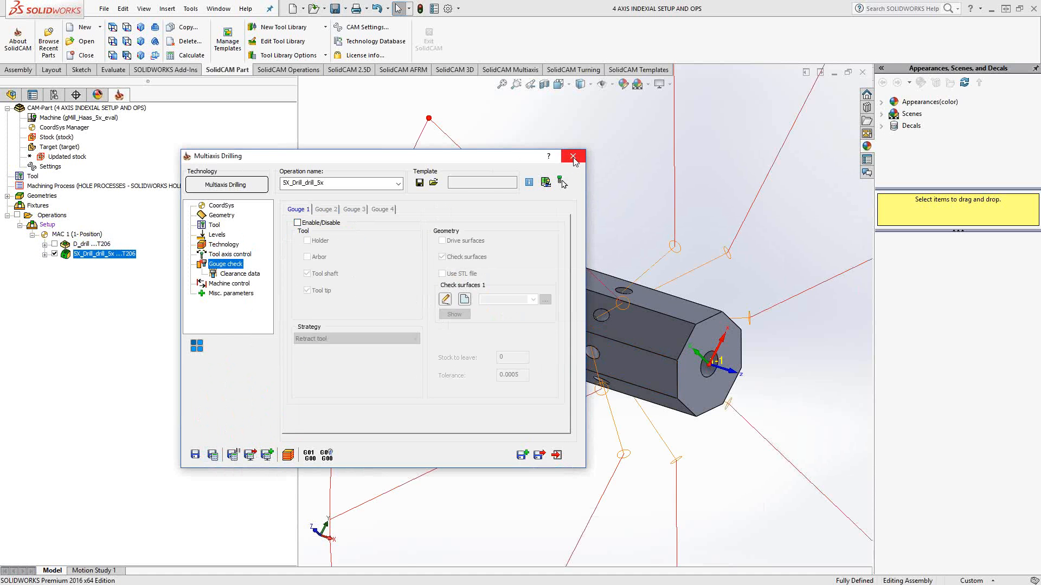
click(572, 156)
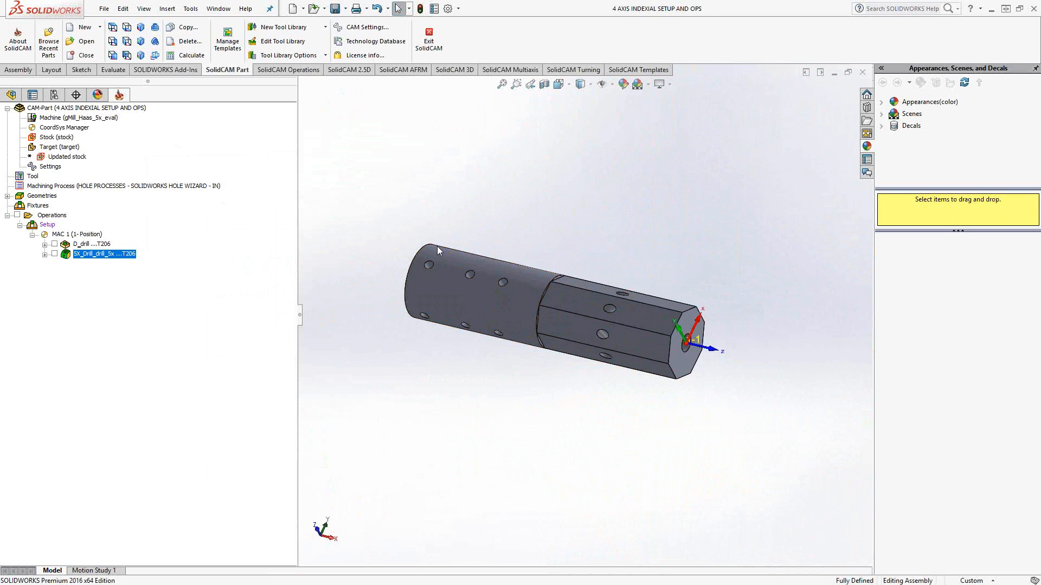
mouse_move(556, 221)
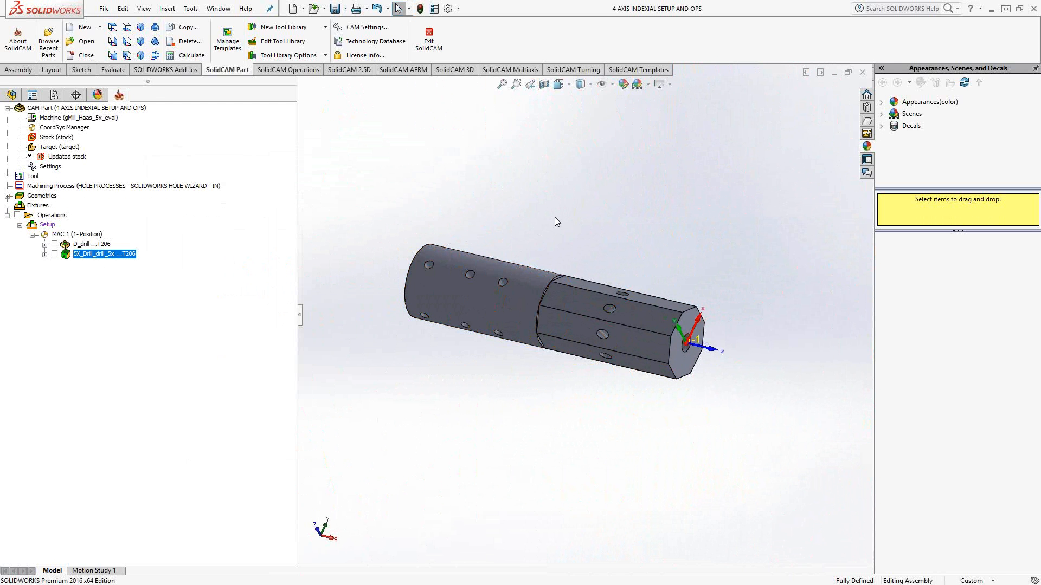
mouse_move(531, 229)
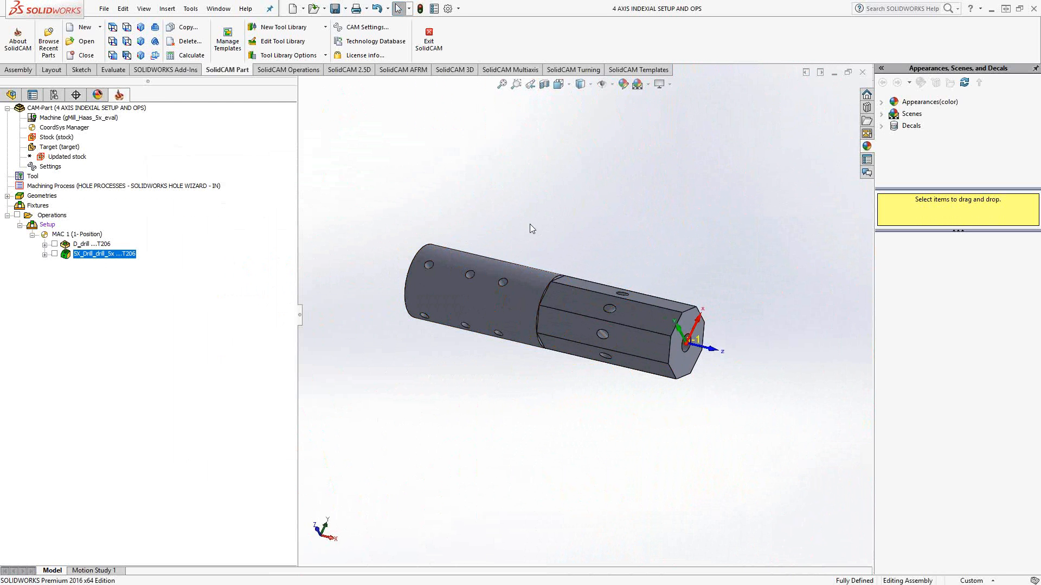